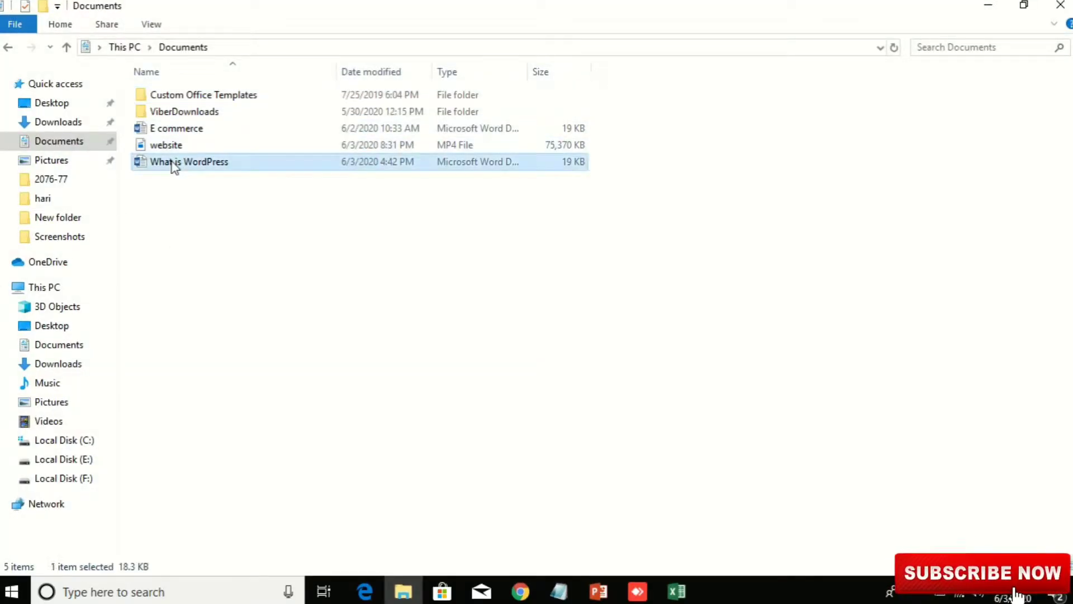
Open the 'What is WordPress' Word document from the Documents folder
left_click(520, 591)
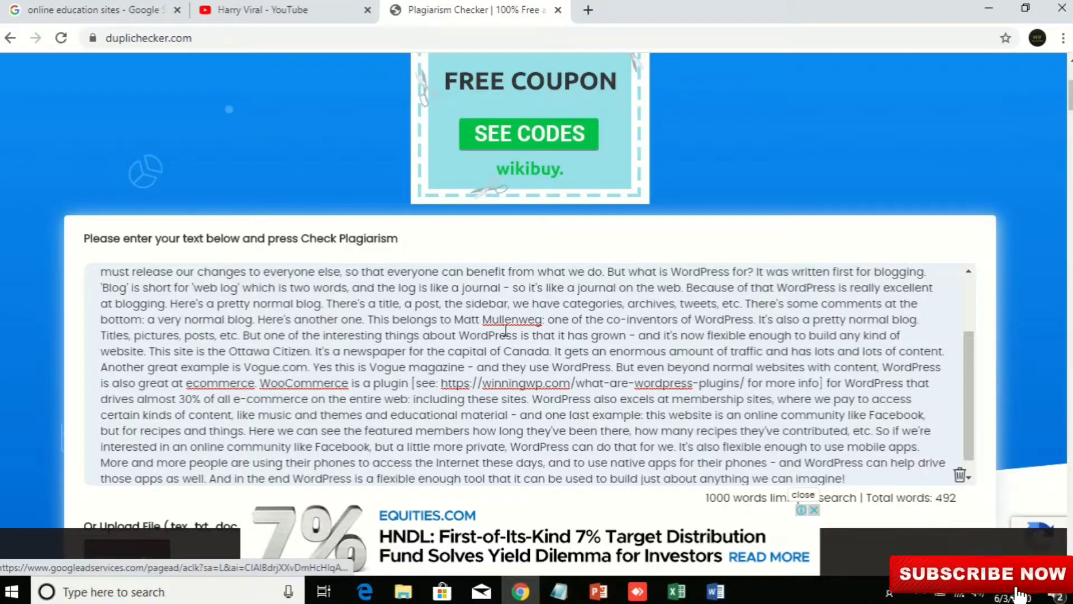